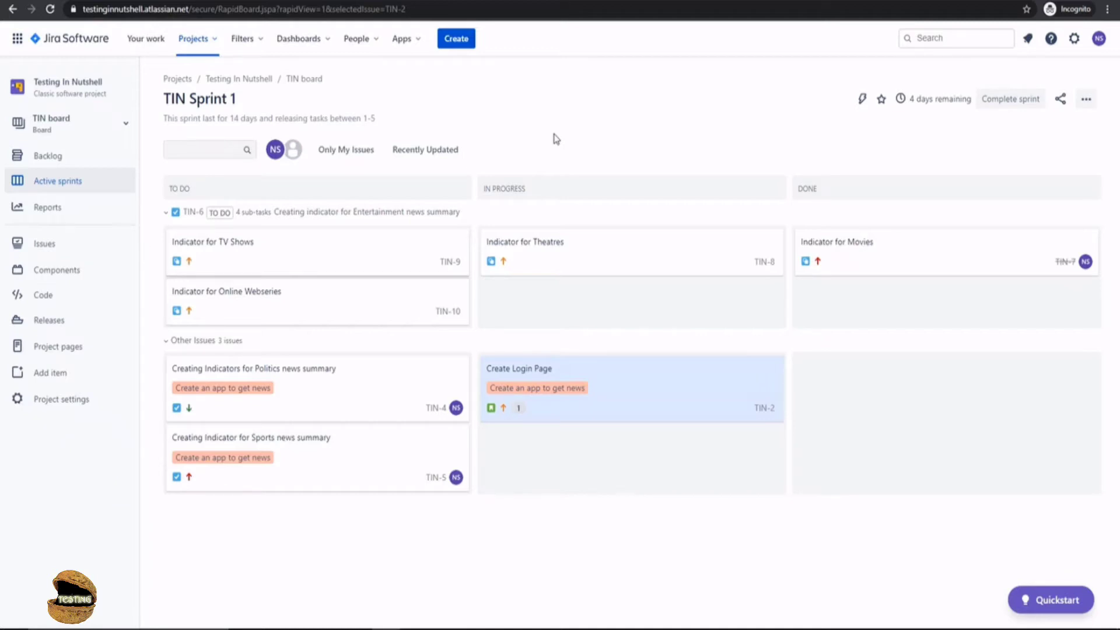
{"action": "mouse_move", "coordinate": [322, 75]}
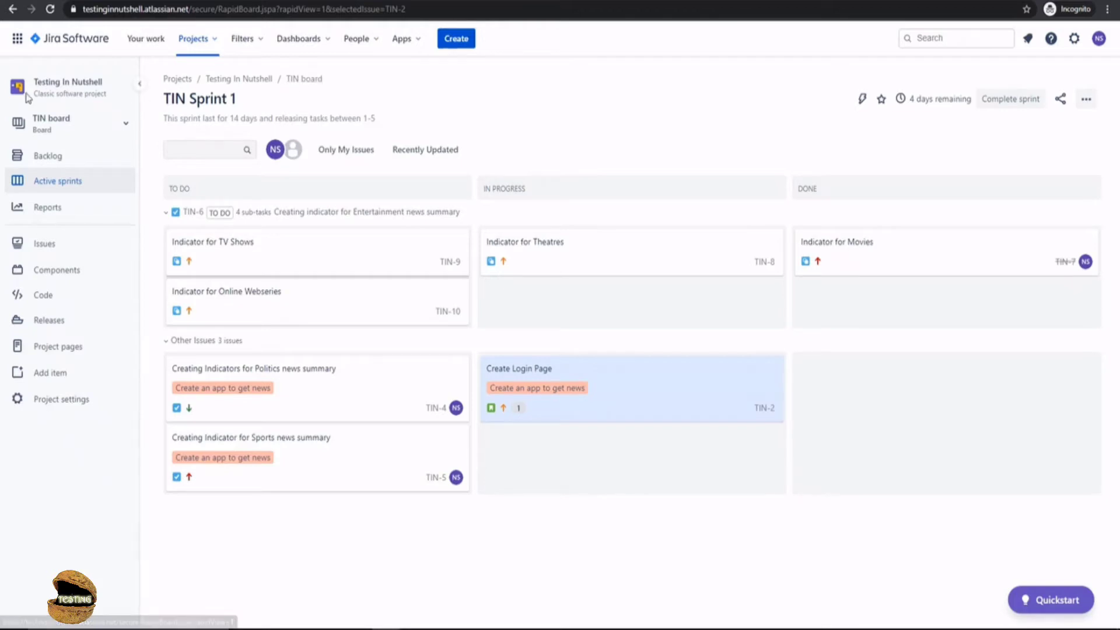
{"action": "mouse_move", "coordinate": [104, 88]}
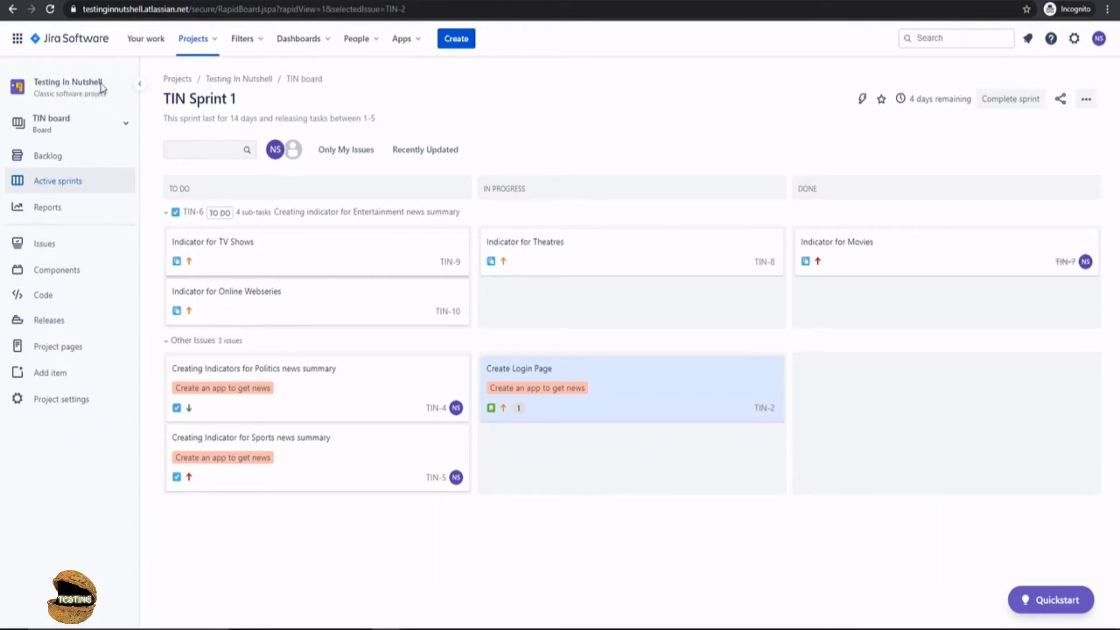
{"action": "mouse_move", "coordinate": [286, 93]}
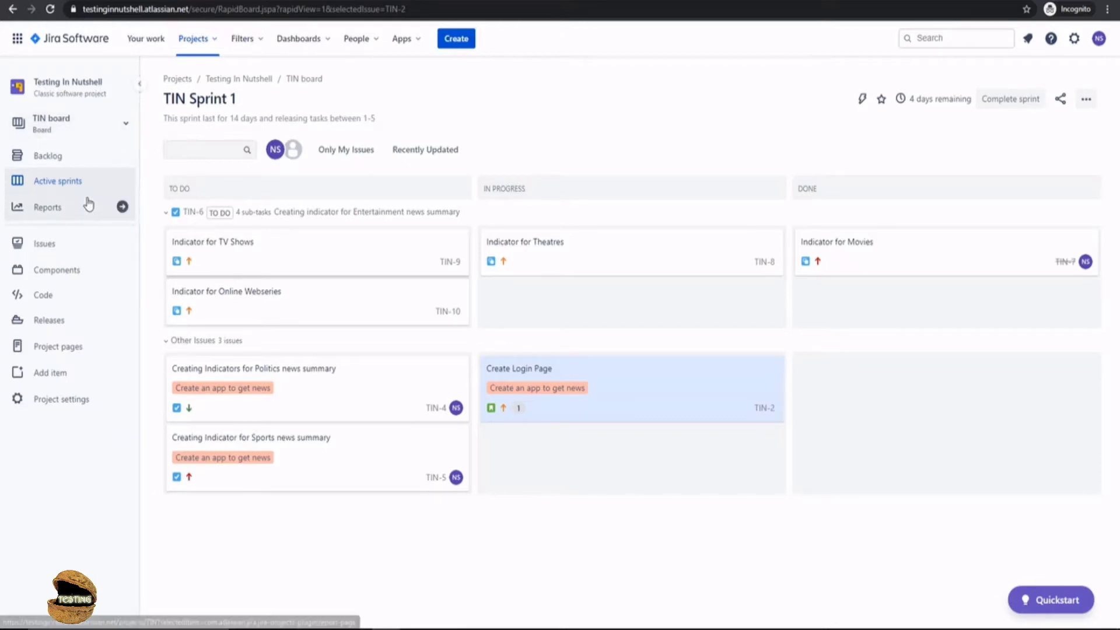
{"action": "mouse_move", "coordinate": [107, 185]}
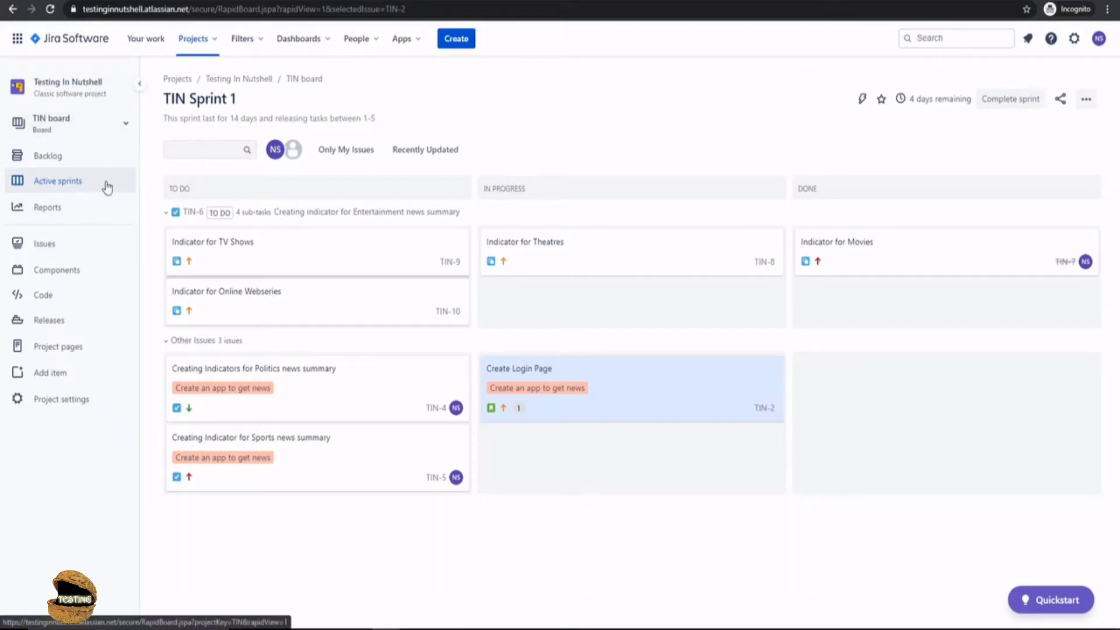
{"action": "mouse_move", "coordinate": [425, 175]}
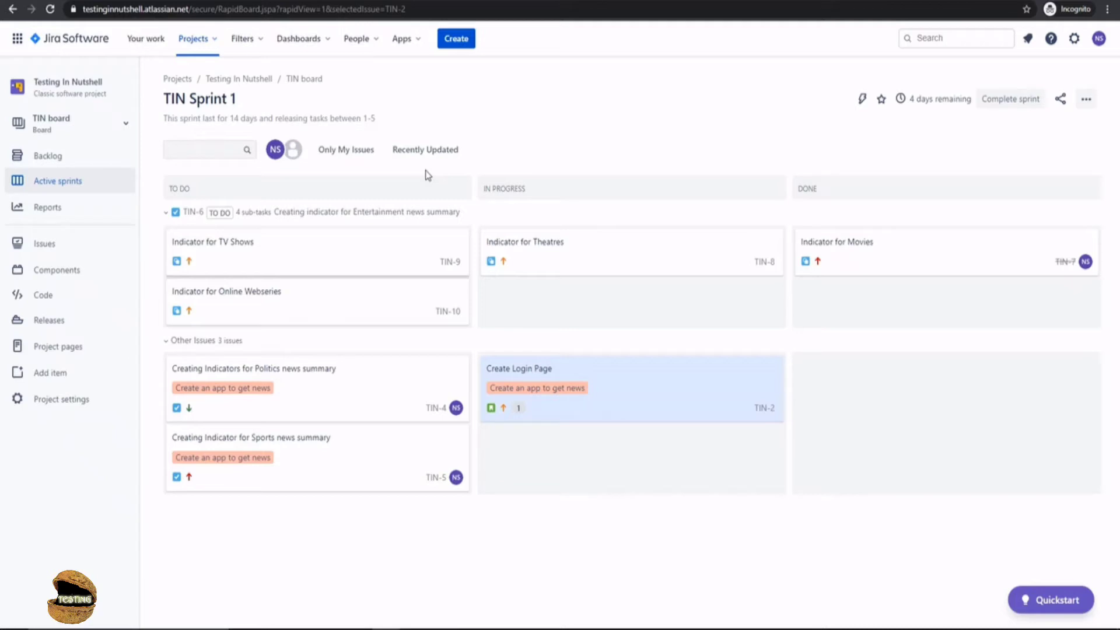
{"action": "mouse_move", "coordinate": [502, 179]}
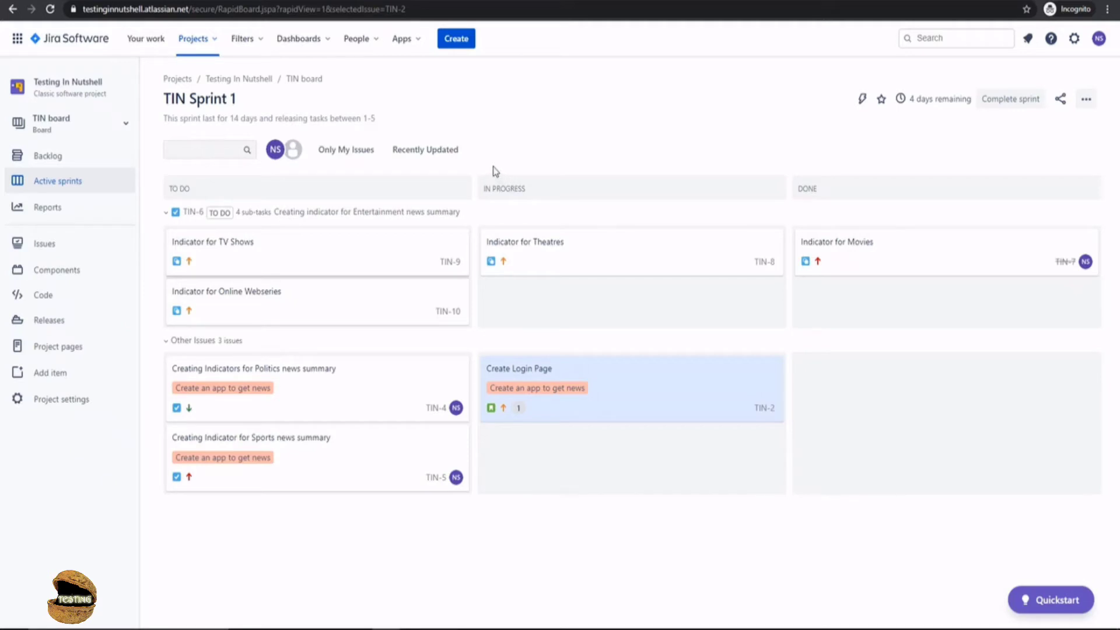
{"action": "mouse_move", "coordinate": [501, 165]}
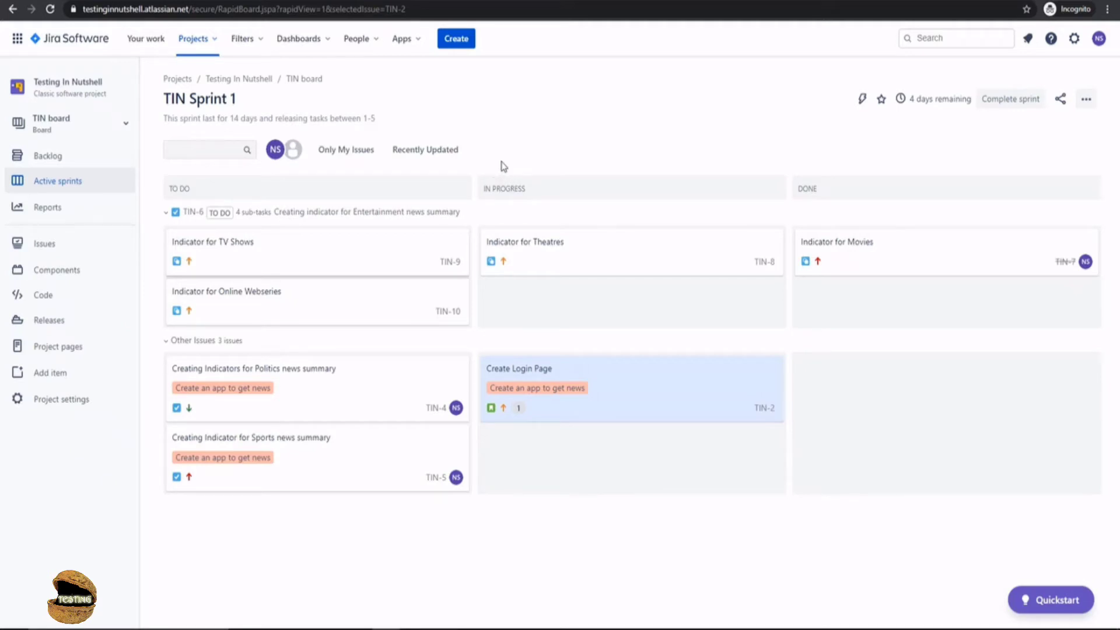
{"action": "mouse_move", "coordinate": [776, 146]}
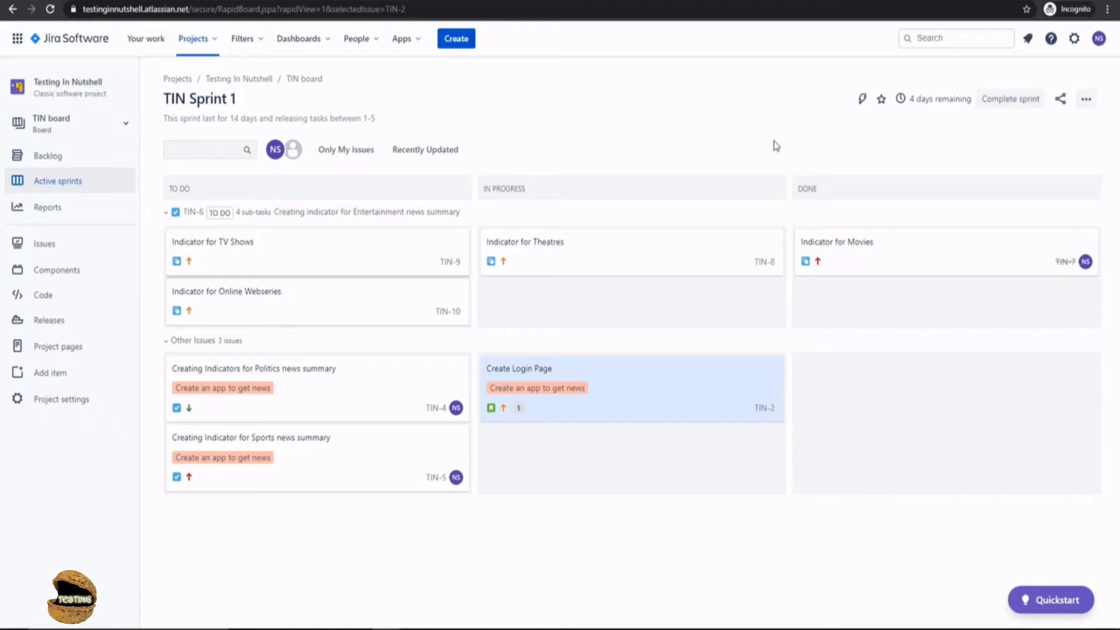
{"action": "mouse_move", "coordinate": [1086, 98]}
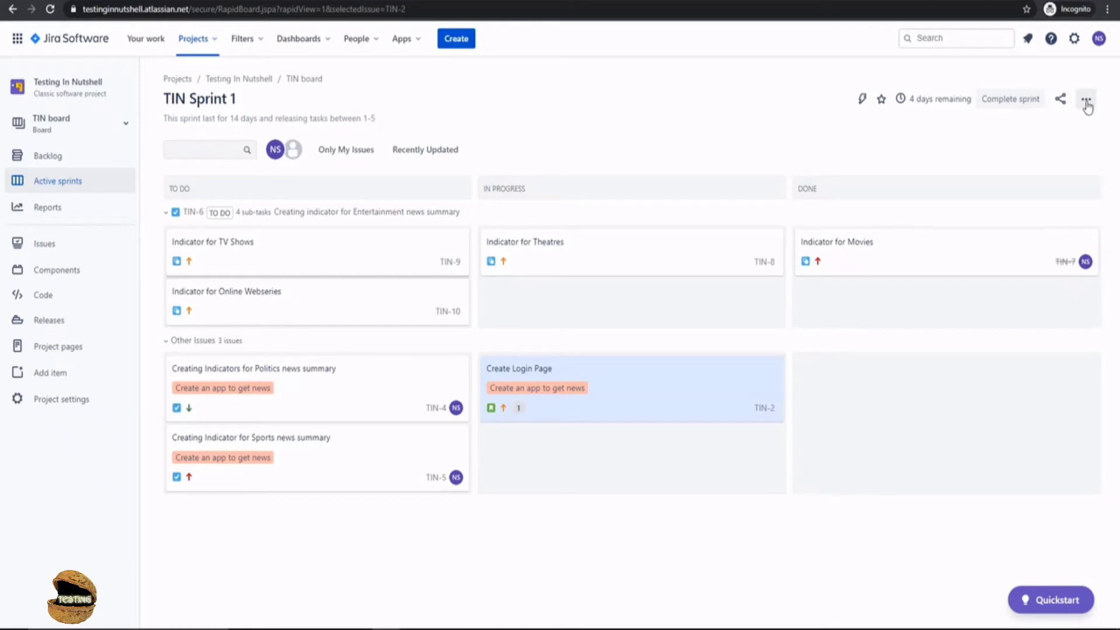
Step: Reach the TIN board's Columns settings through the ••• menu's Board settings entry
{"action": "left_click", "coordinate": [1086, 98]}
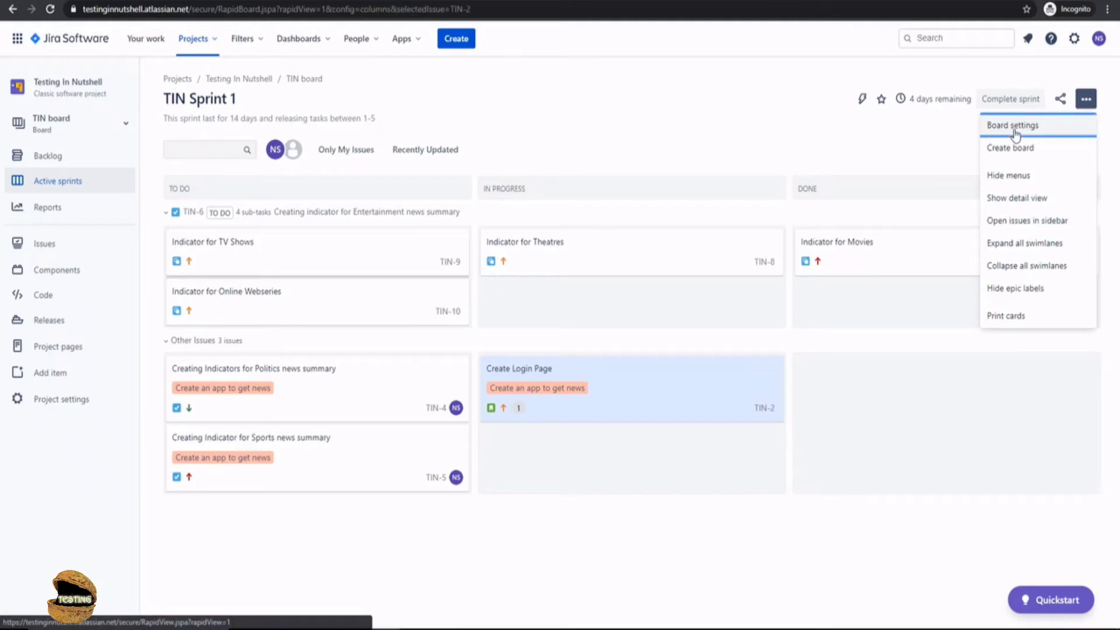
{"action": "left_click", "coordinate": [1012, 125]}
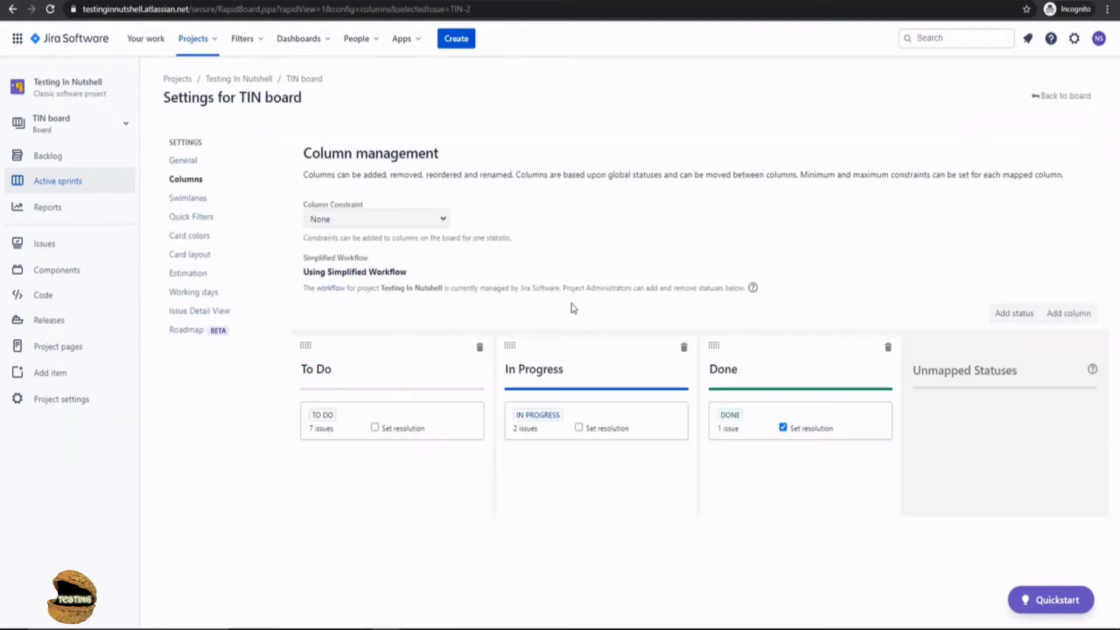
{"action": "mouse_move", "coordinate": [347, 386]}
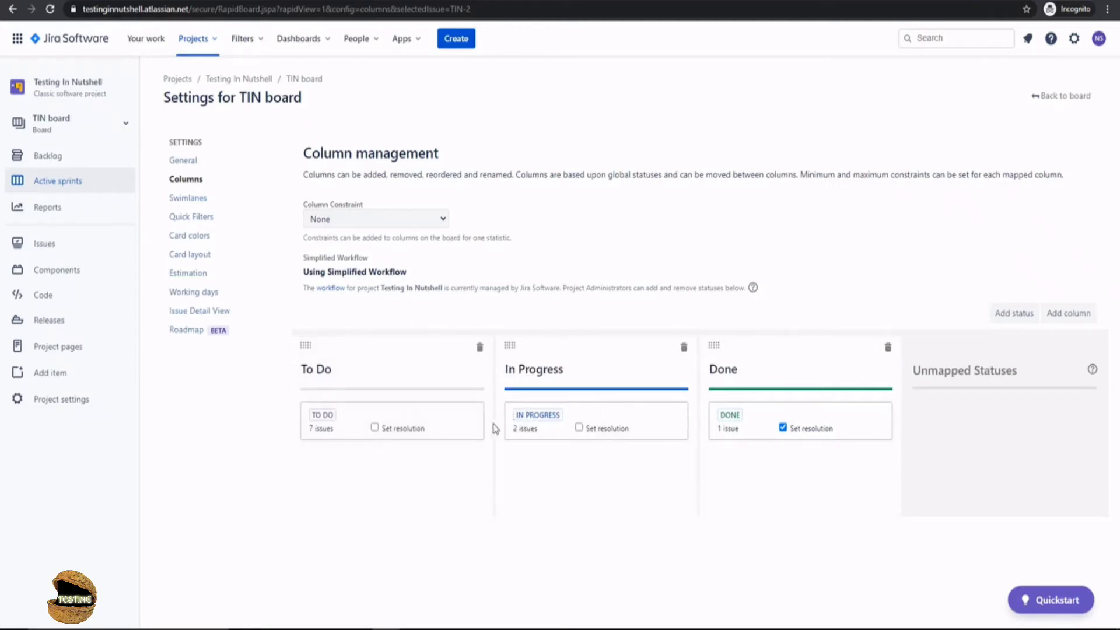
{"action": "mouse_move", "coordinate": [480, 351]}
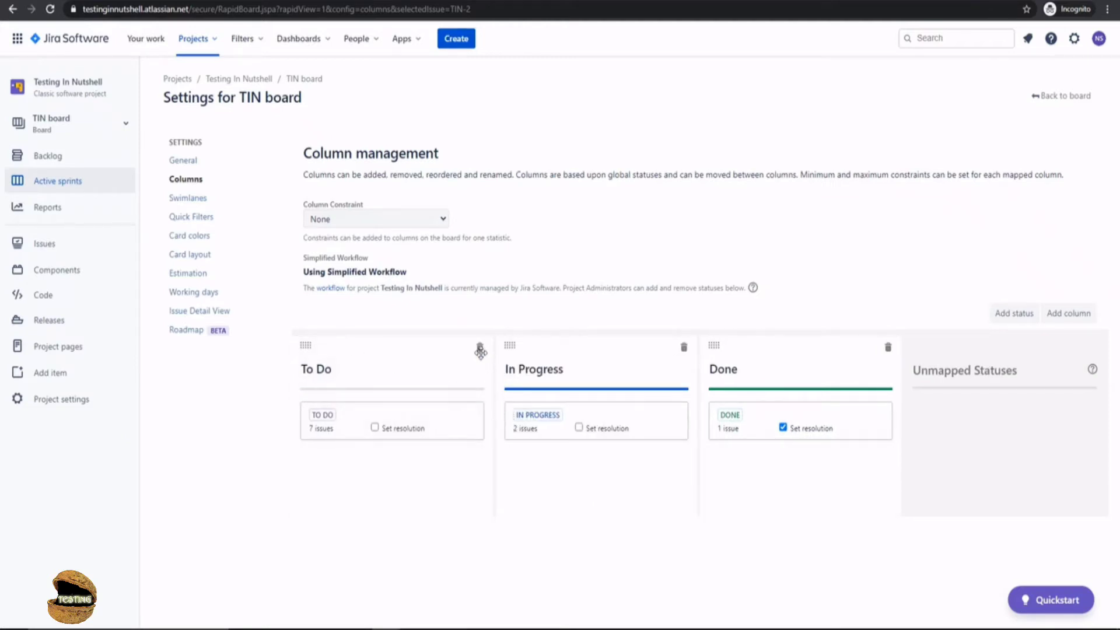
{"action": "mouse_move", "coordinate": [480, 351]}
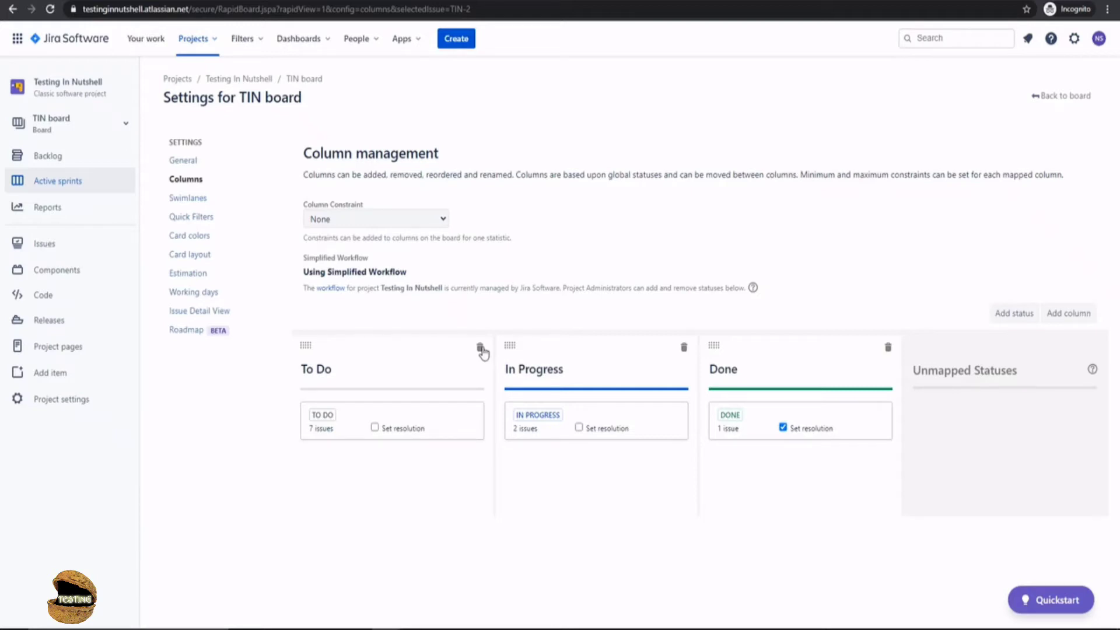
{"action": "mouse_move", "coordinate": [546, 322]}
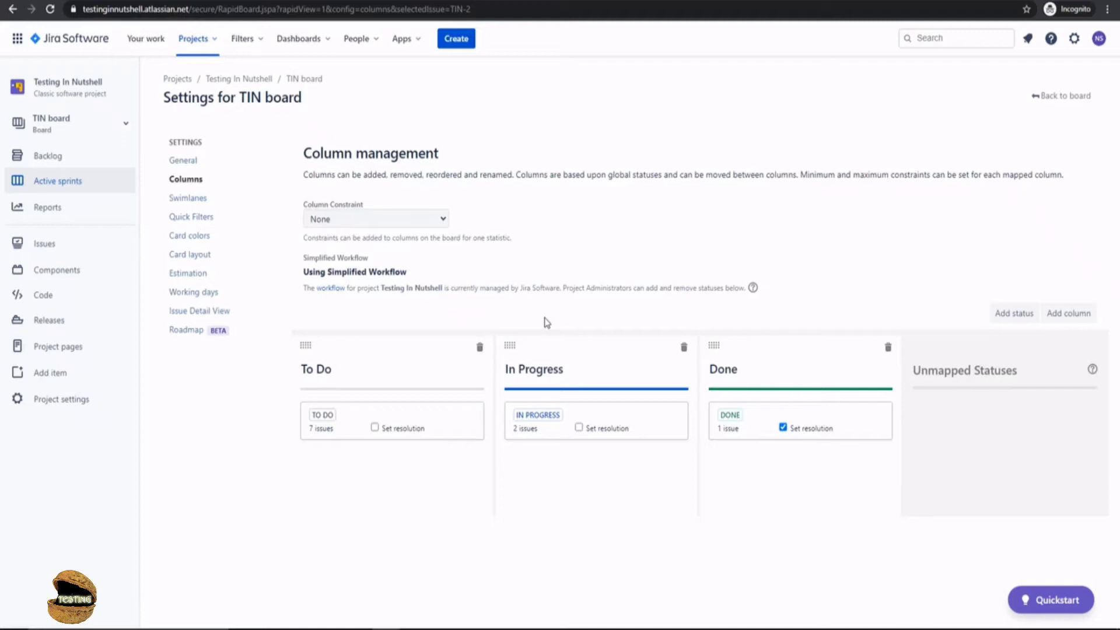
{"action": "mouse_move", "coordinate": [1068, 312]}
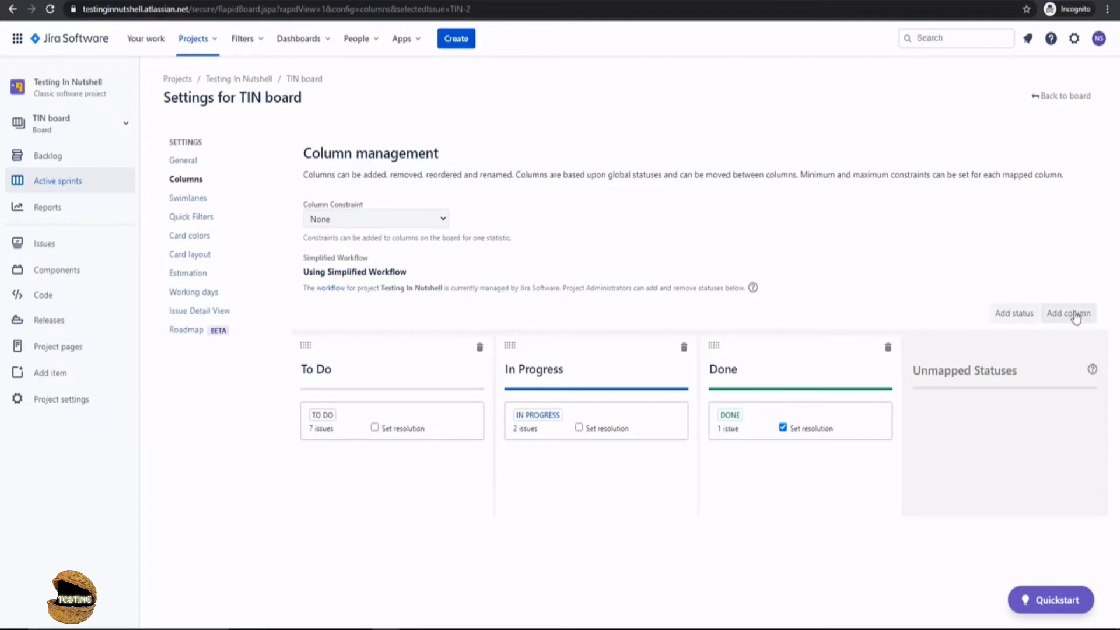
Step: Add a column named IN REVIEW with category In Progress to the TIN board
{"action": "left_click", "coordinate": [1067, 313]}
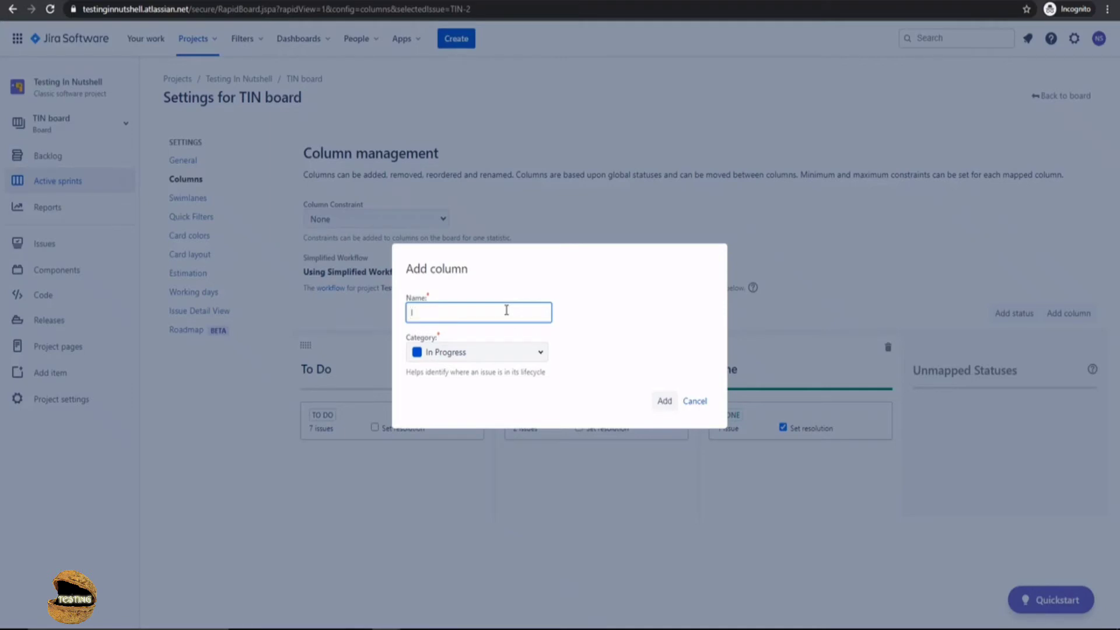
{"action": "type", "text": "IN REVI"}
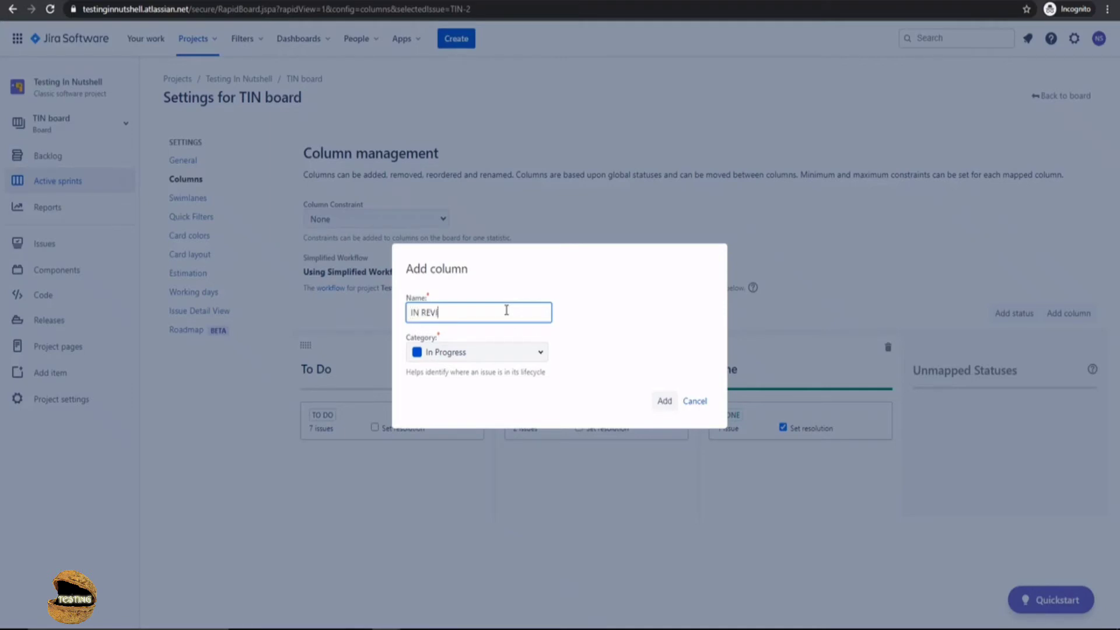
{"action": "type", "text": "EW"}
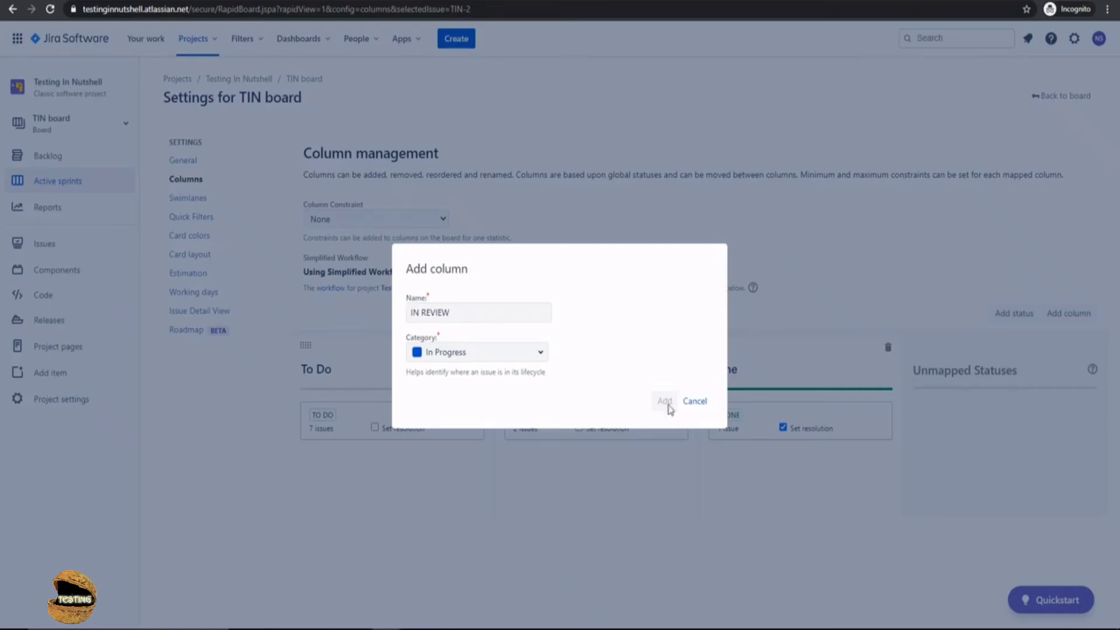
{"action": "left_click", "coordinate": [664, 400]}
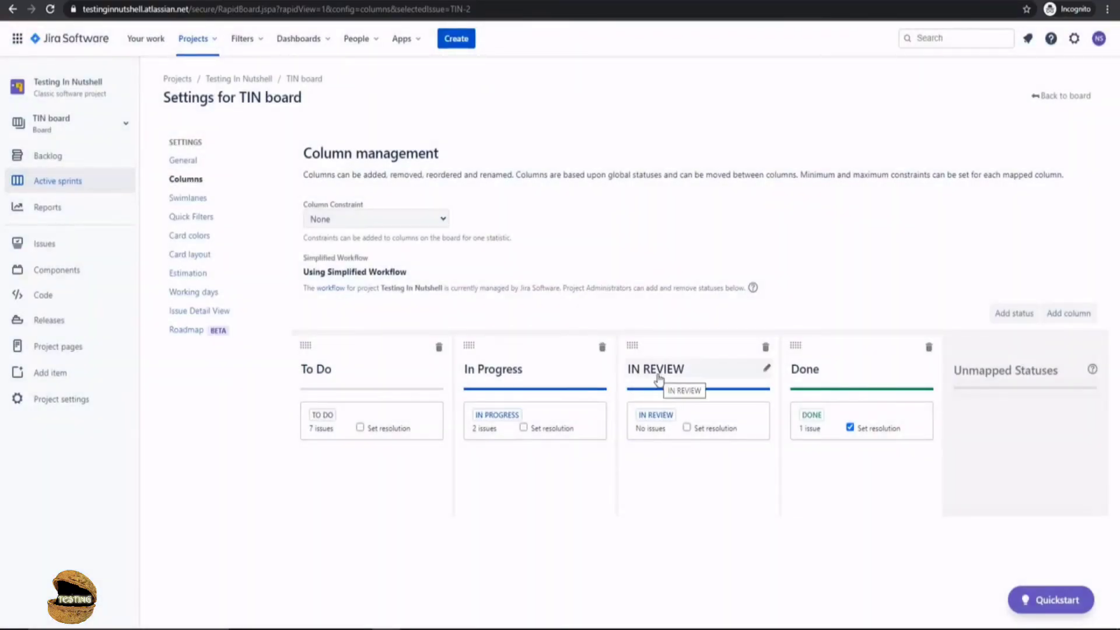
{"action": "mouse_move", "coordinate": [650, 374]}
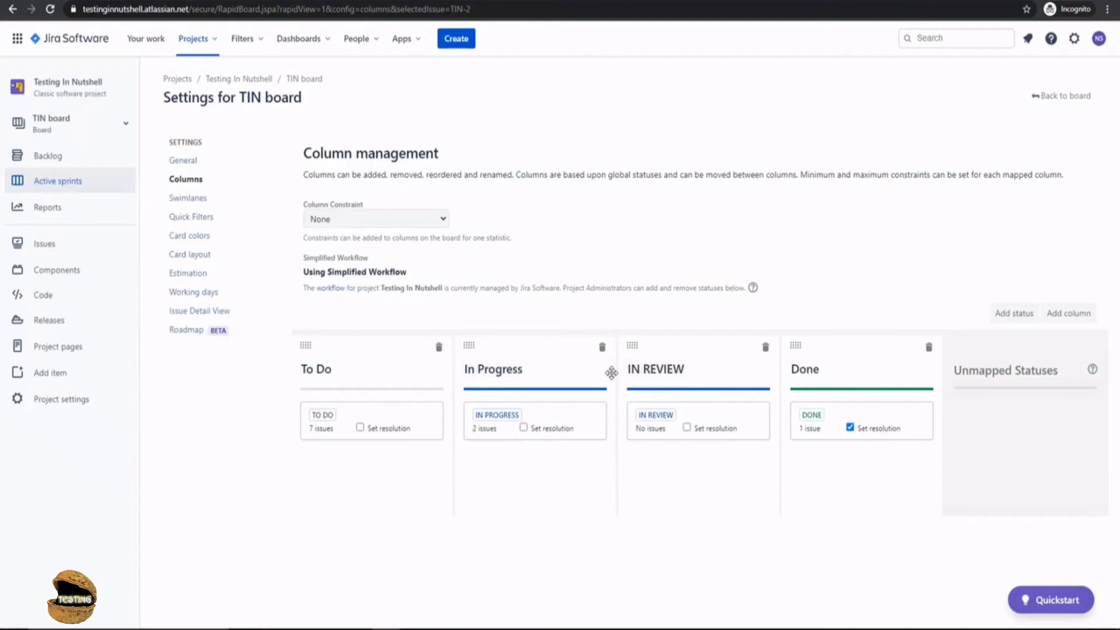
{"action": "mouse_move", "coordinate": [568, 371]}
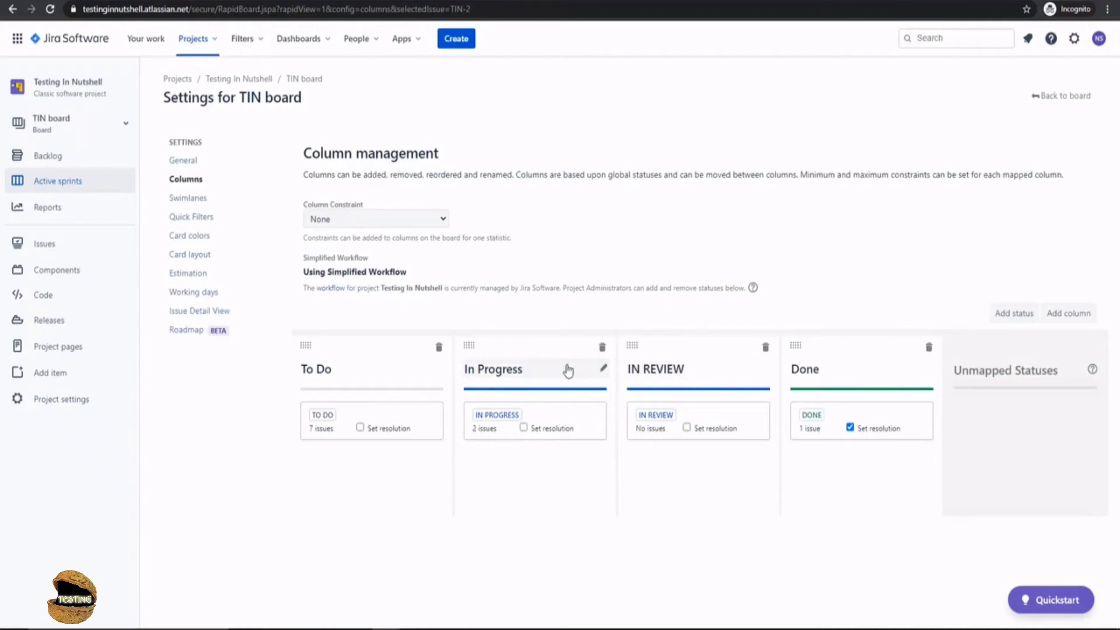
{"action": "mouse_move", "coordinate": [662, 345]}
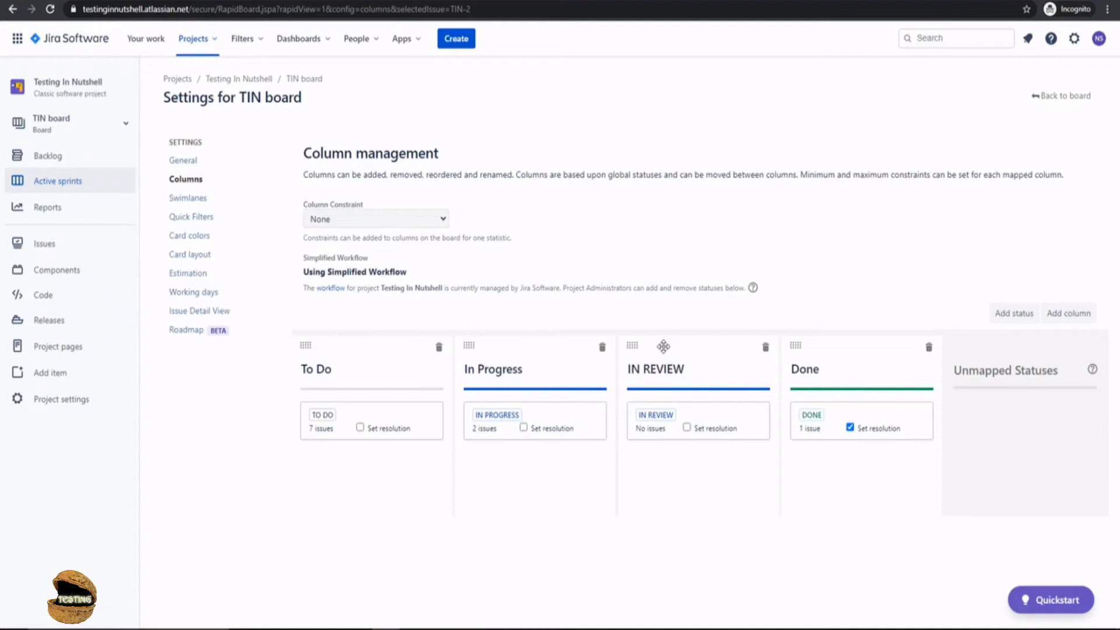
{"action": "mouse_move", "coordinate": [1070, 317]}
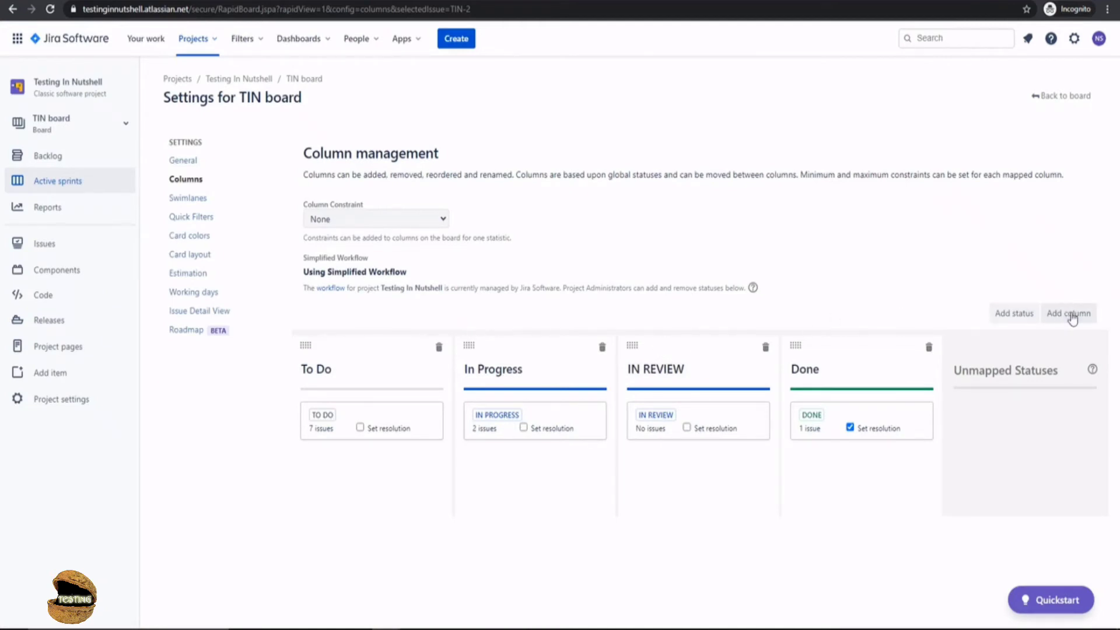
{"action": "mouse_move", "coordinate": [655, 348]}
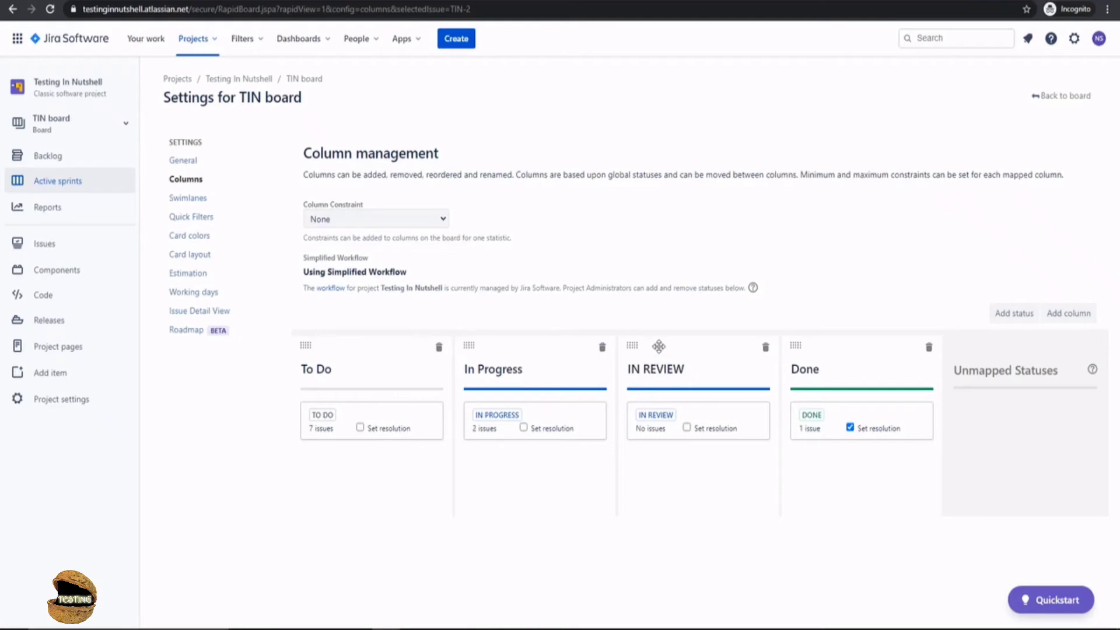
Step: Add a column named TESTING with category In Progress to the TIN board
{"action": "left_click", "coordinate": [1068, 313]}
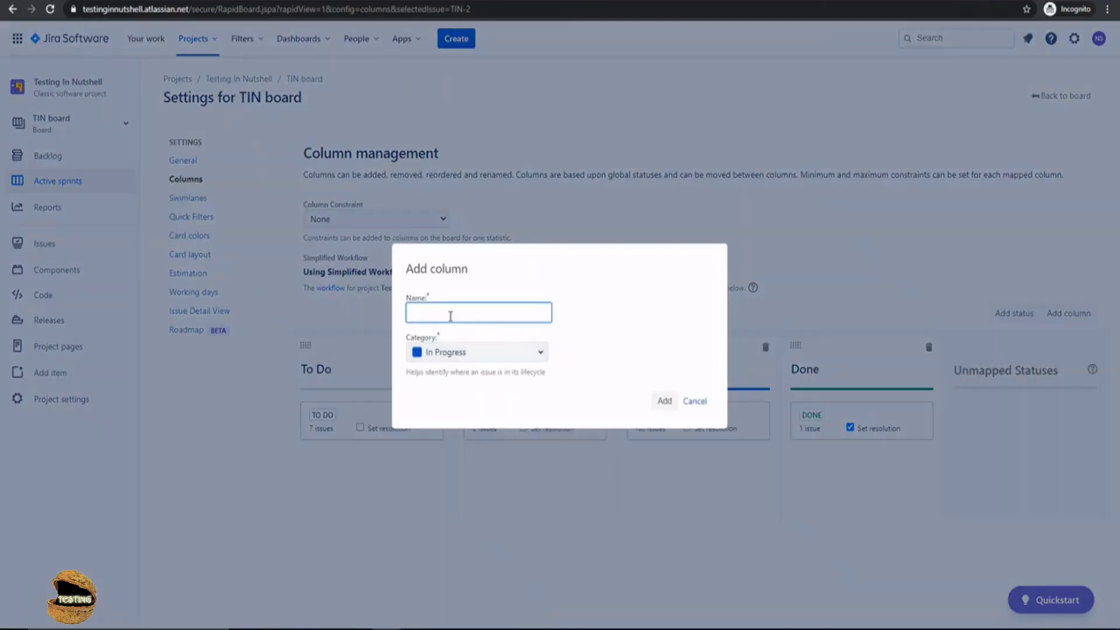
{"action": "type", "text": "TES"}
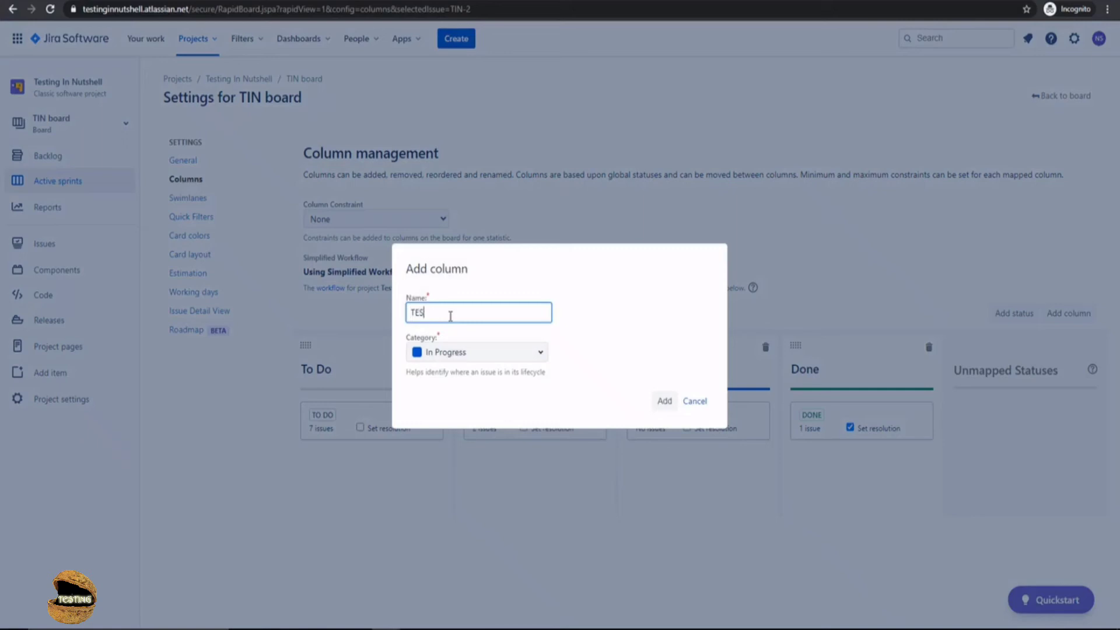
{"action": "type", "text": "TING"}
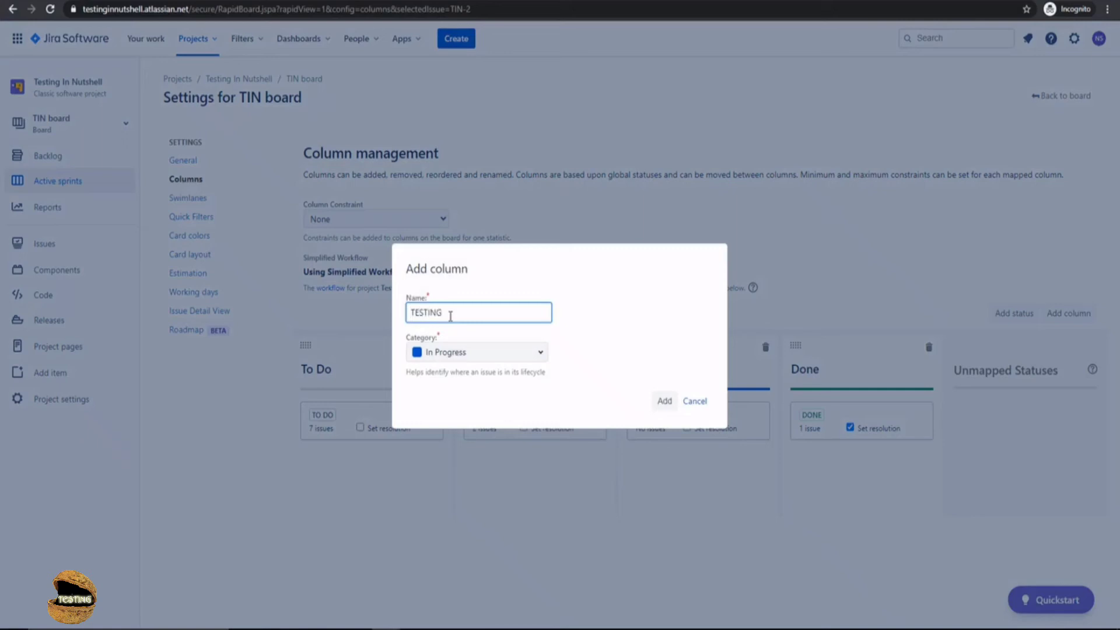
{"action": "mouse_move", "coordinate": [616, 363]}
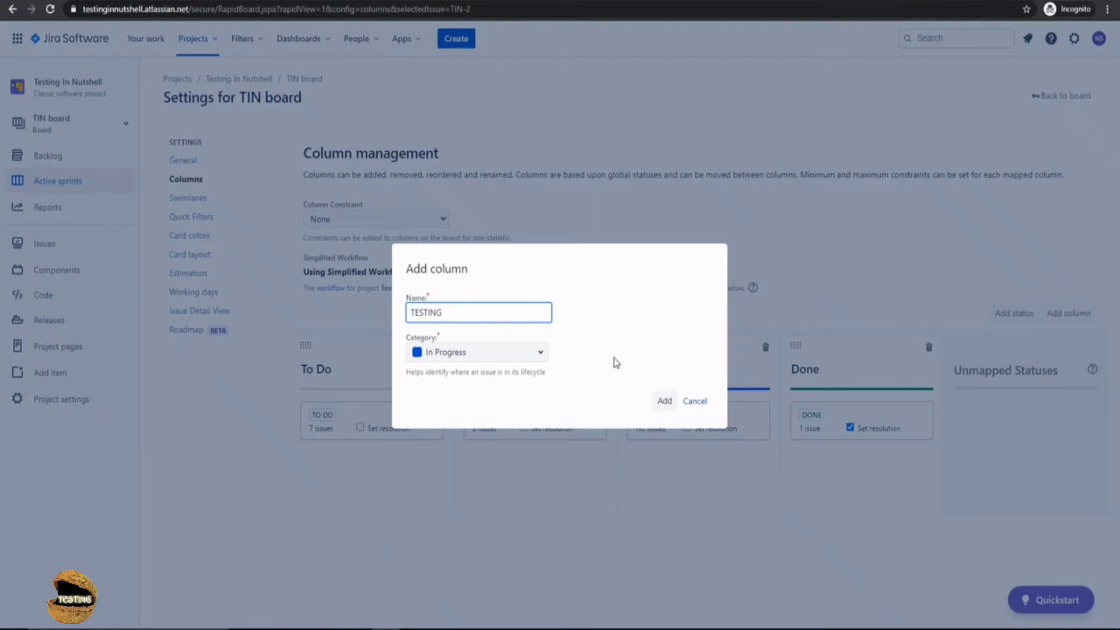
{"action": "mouse_move", "coordinate": [621, 386]}
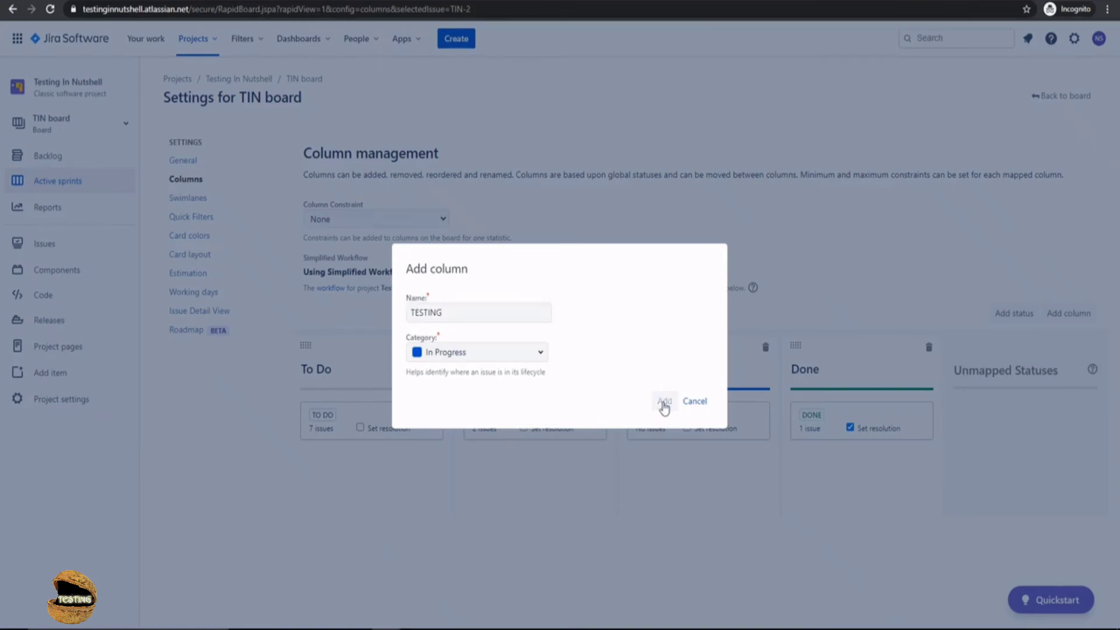
{"action": "left_click", "coordinate": [664, 404]}
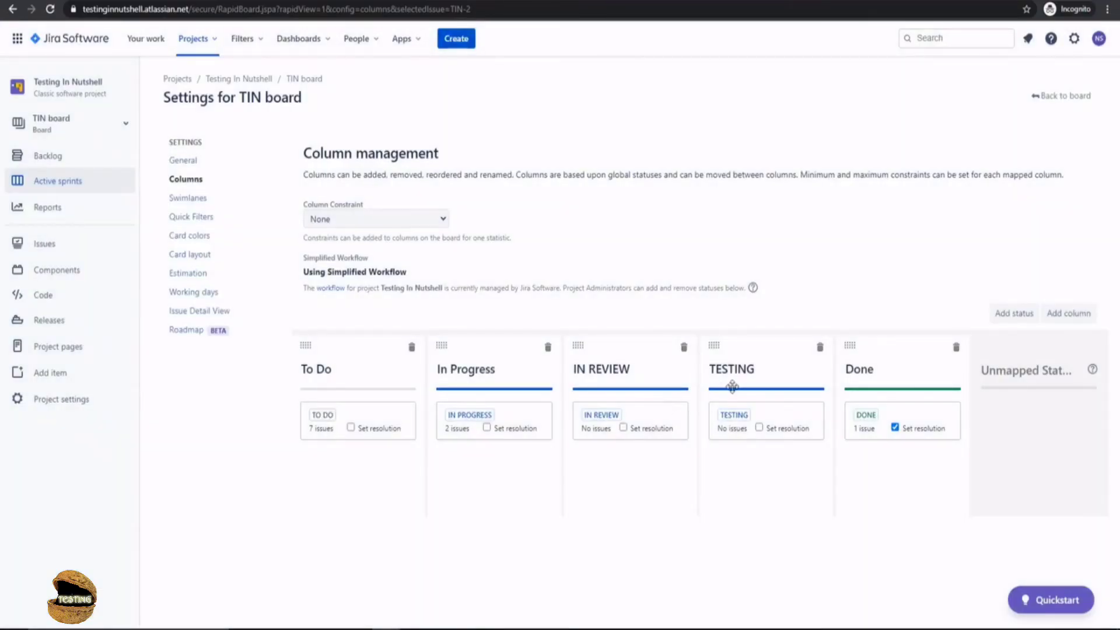
{"action": "mouse_move", "coordinate": [672, 348]}
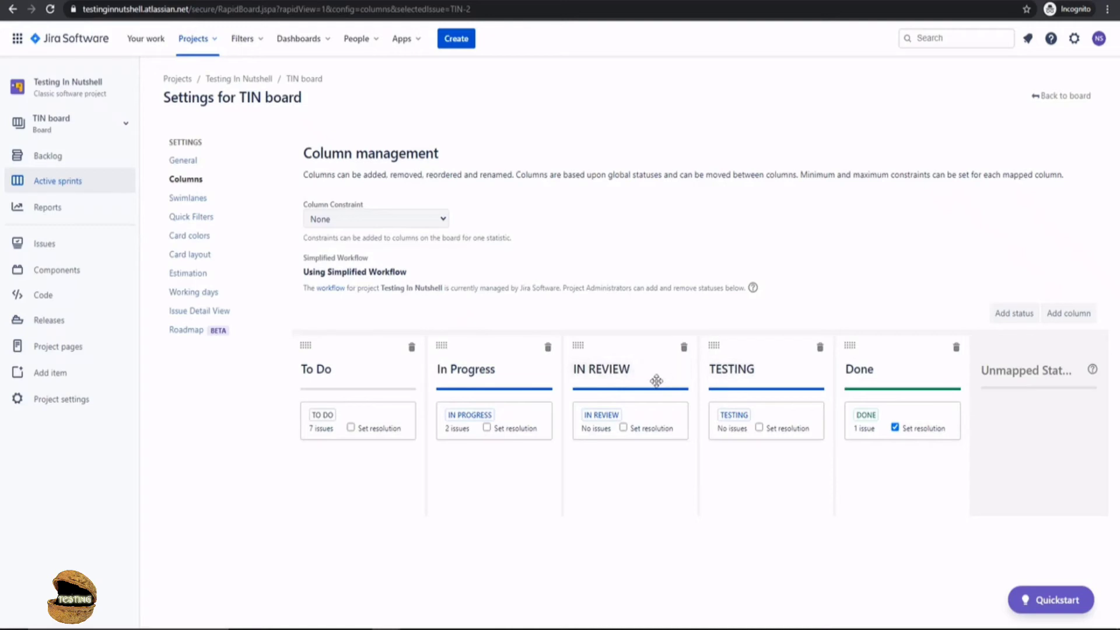
{"action": "mouse_move", "coordinate": [736, 382]}
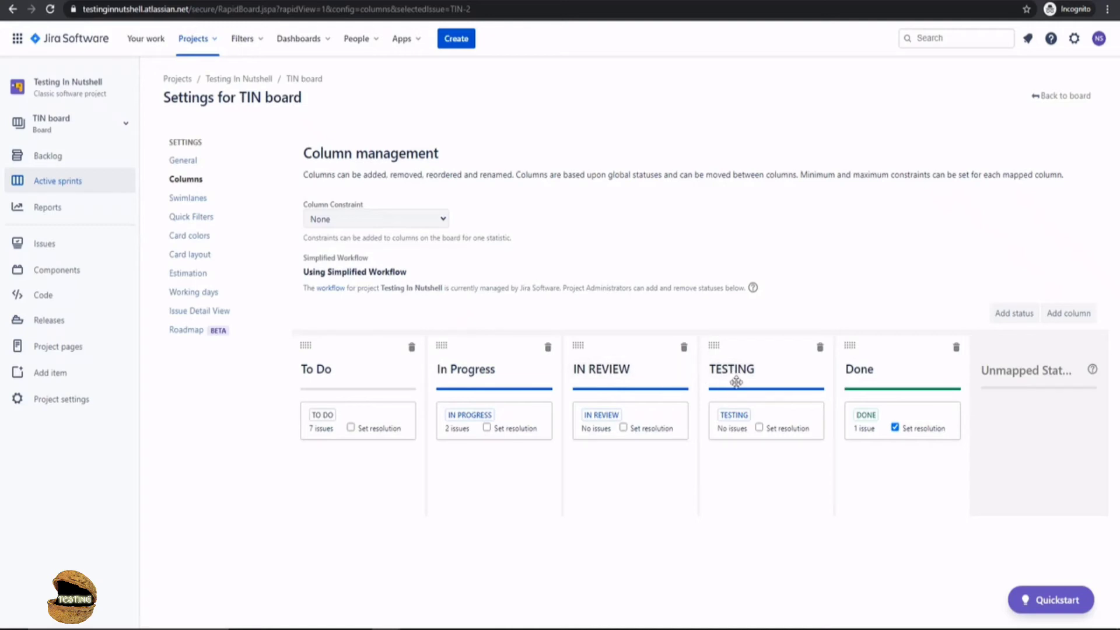
{"action": "mouse_move", "coordinate": [601, 370]}
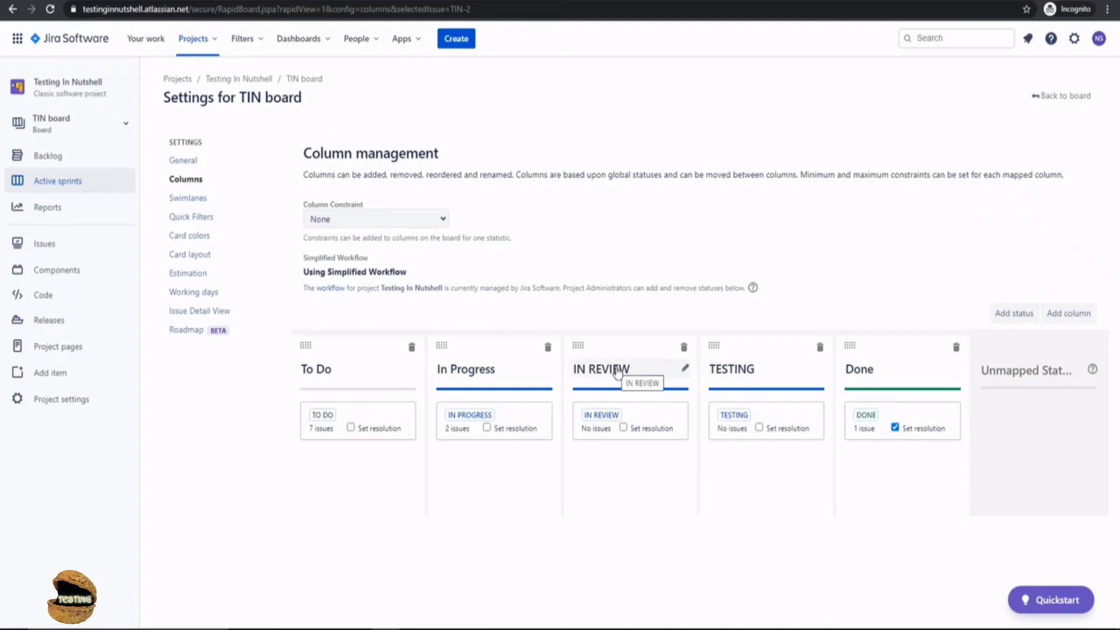
{"action": "mouse_move", "coordinate": [629, 352]}
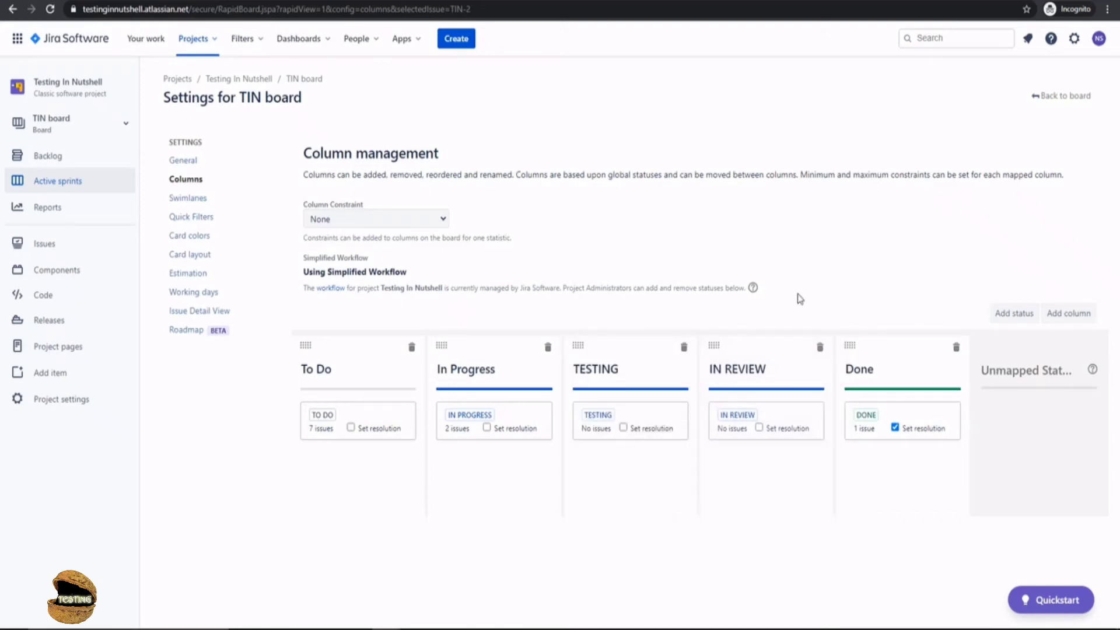
{"action": "mouse_move", "coordinate": [622, 380]}
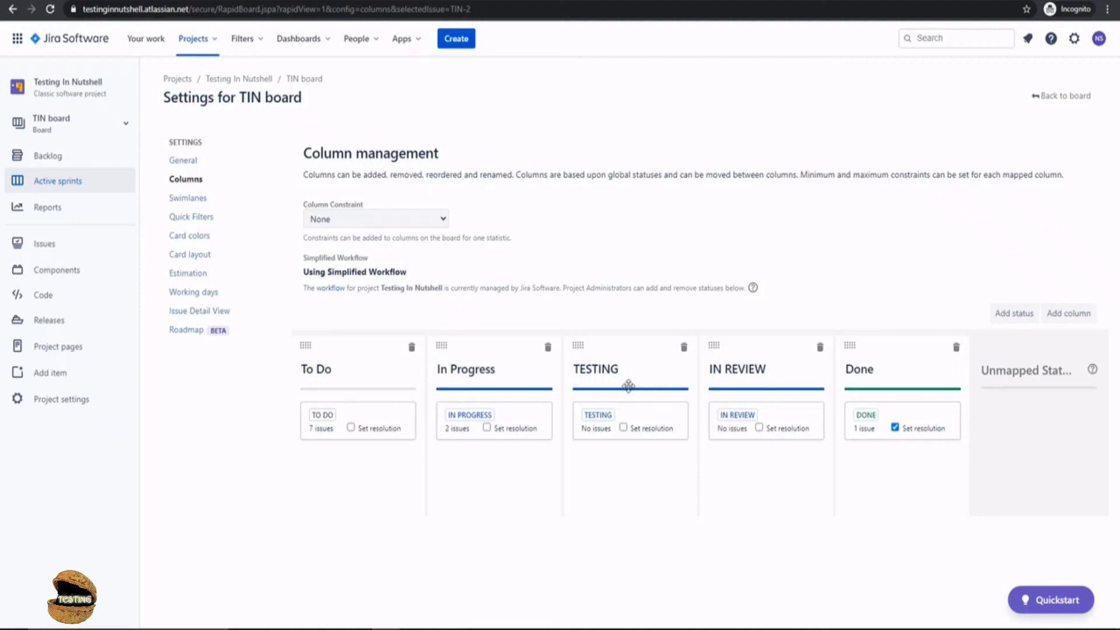
{"action": "mouse_move", "coordinate": [616, 377]}
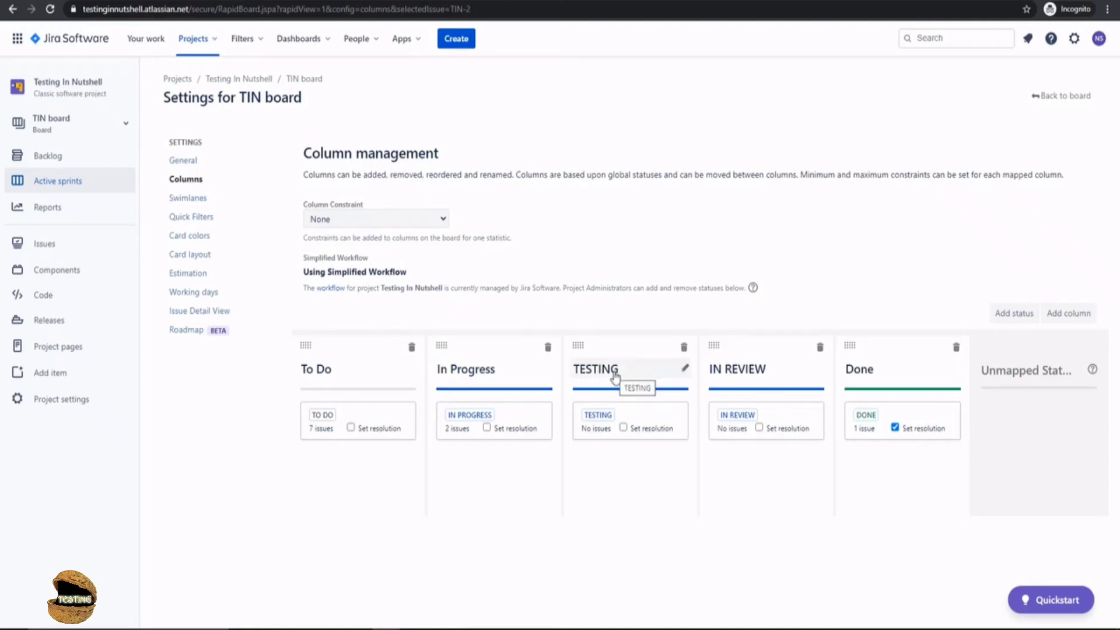
{"action": "mouse_move", "coordinate": [589, 371]}
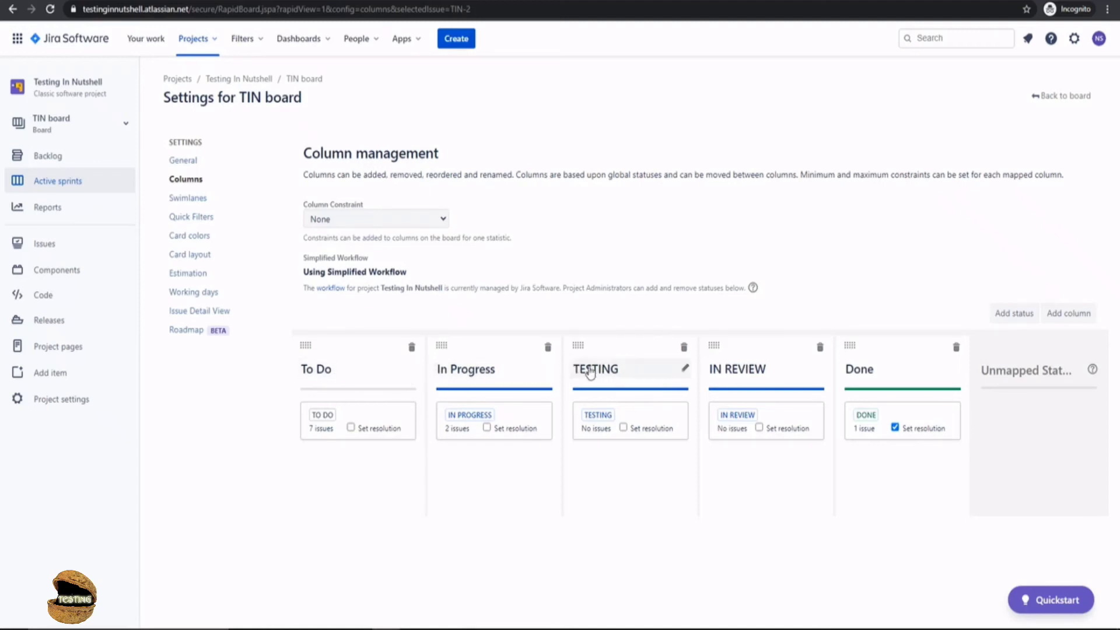
{"action": "mouse_move", "coordinate": [684, 373]}
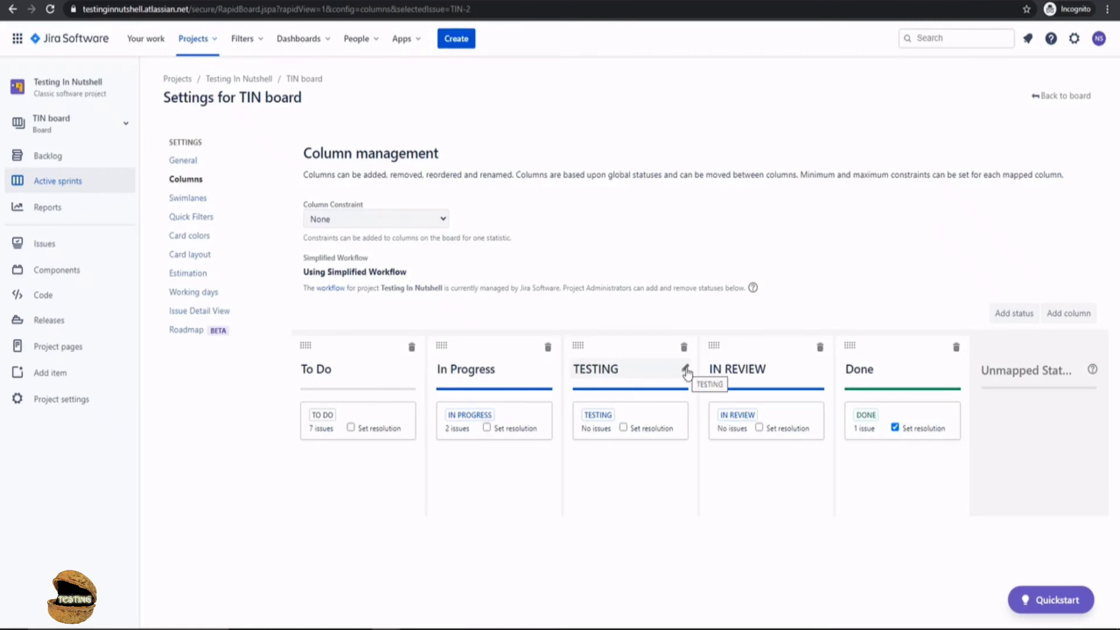
{"action": "mouse_move", "coordinate": [540, 377]}
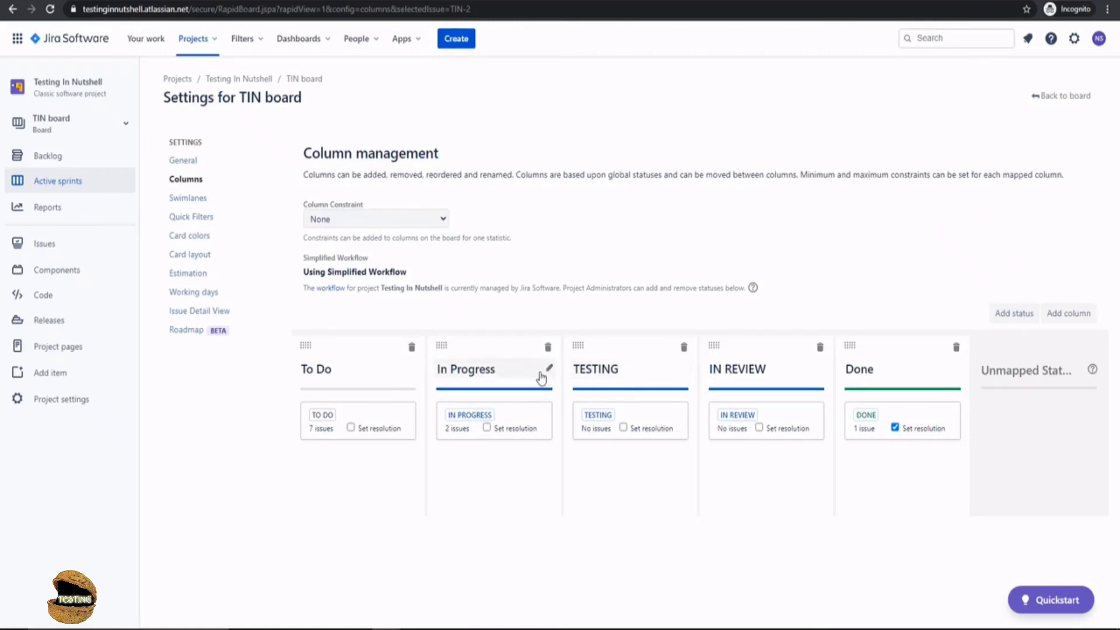
{"action": "mouse_move", "coordinate": [687, 374]}
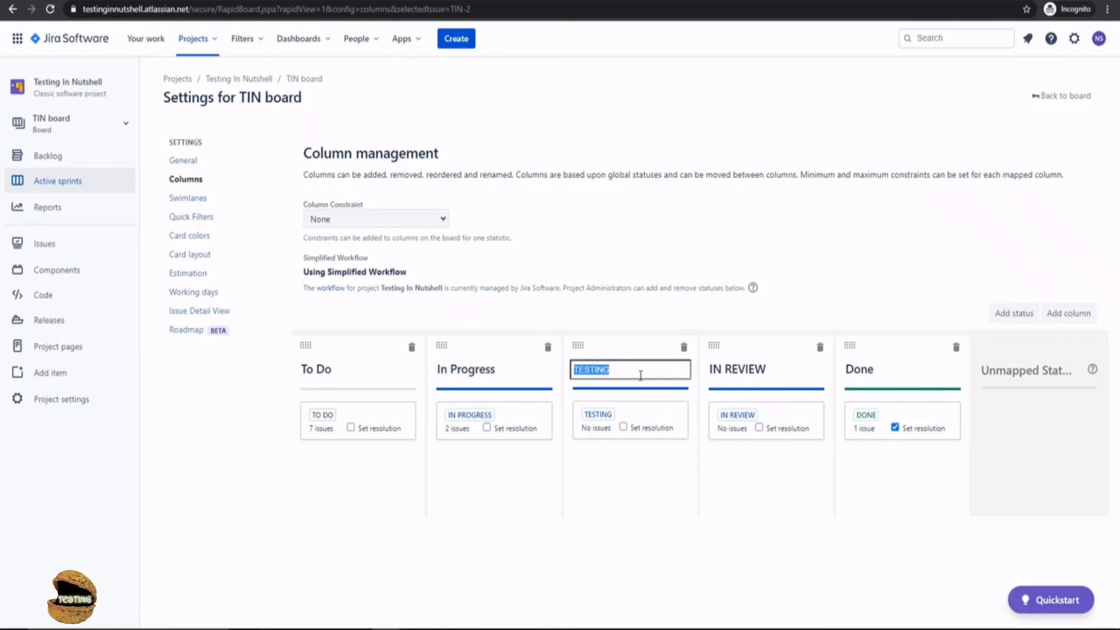
Step: Rename the TESTING column to Testing and IN REVIEW to In Review
{"action": "type", "text": "T"}
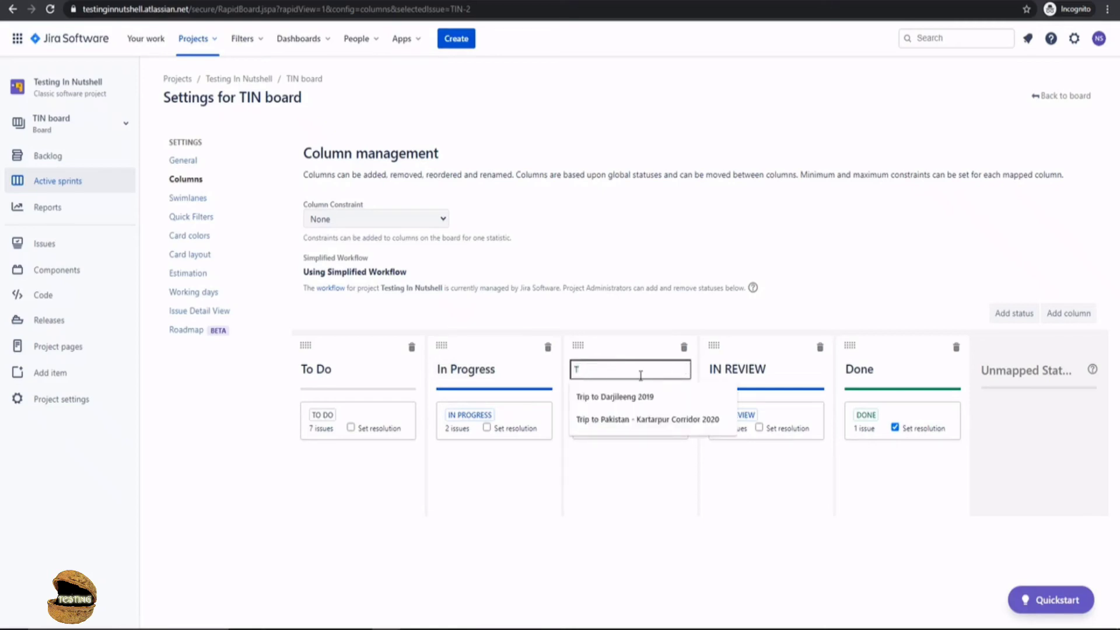
{"action": "type", "text": "Testing"}
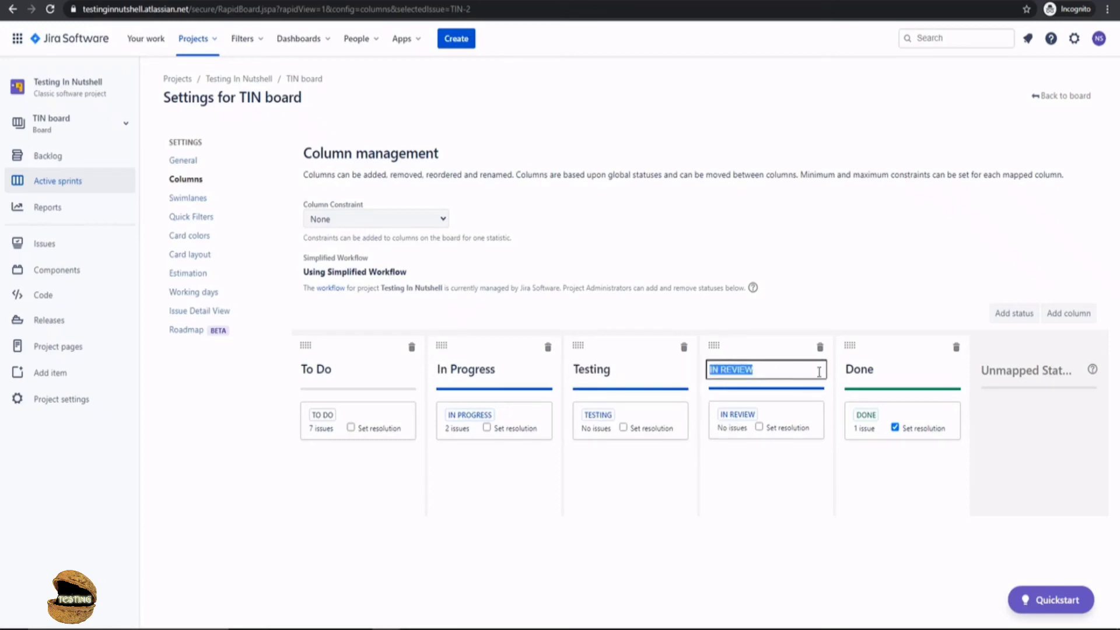
{"action": "type", "text": "In Review"}
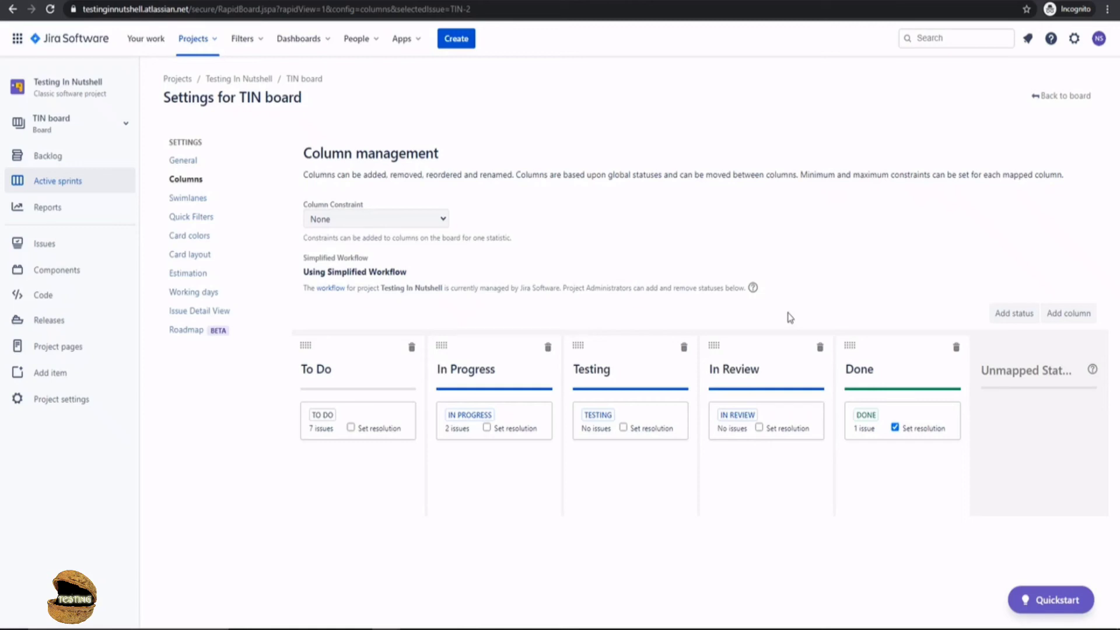
{"action": "mouse_move", "coordinate": [228, 184]}
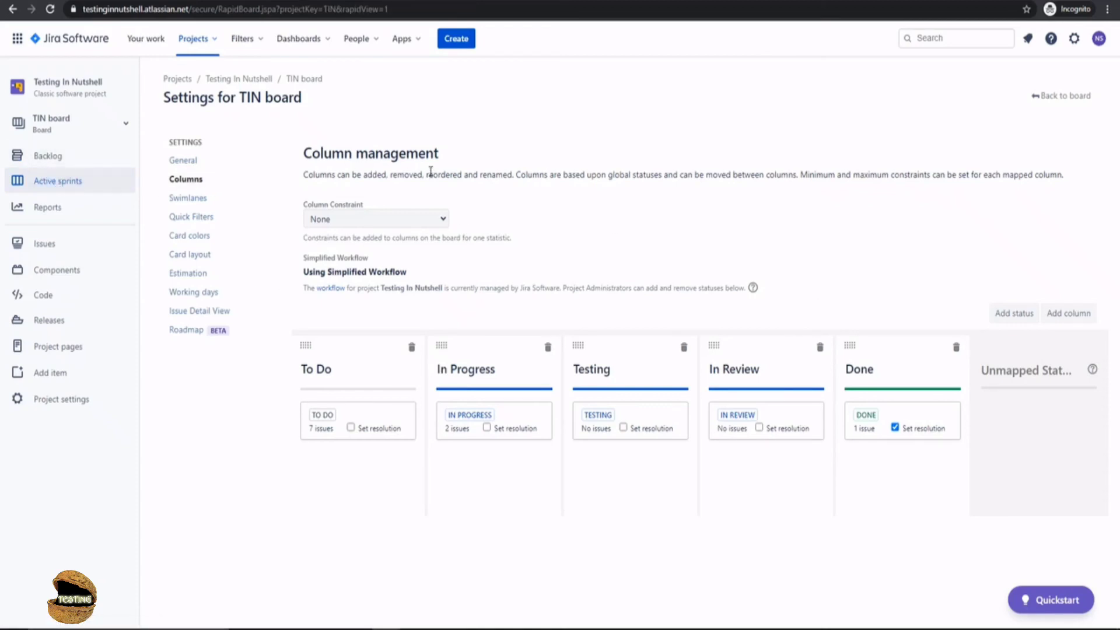
{"action": "mouse_move", "coordinate": [1054, 91]}
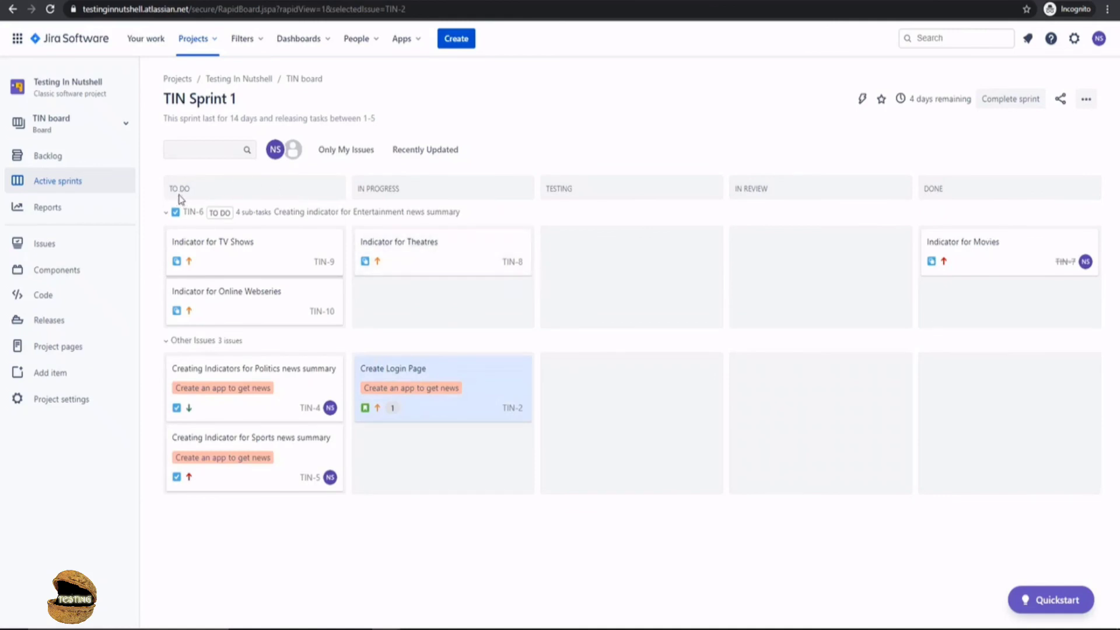
{"action": "mouse_move", "coordinate": [552, 196]}
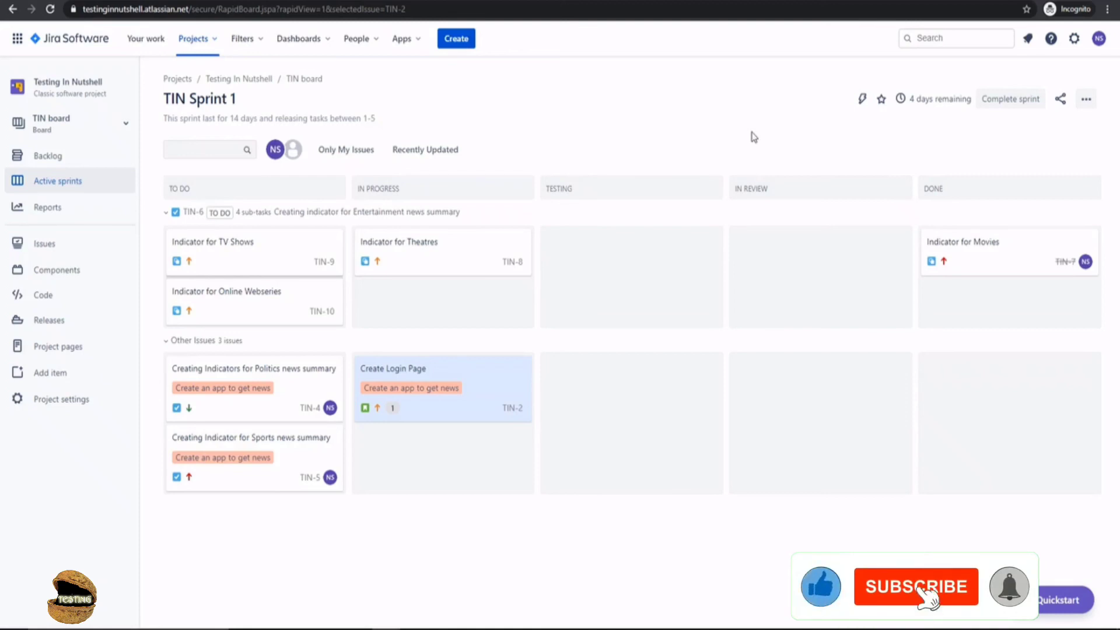
Step: Return to the TIN Sprint 1 board showing its five columns
{"action": "left_click", "coordinate": [915, 586]}
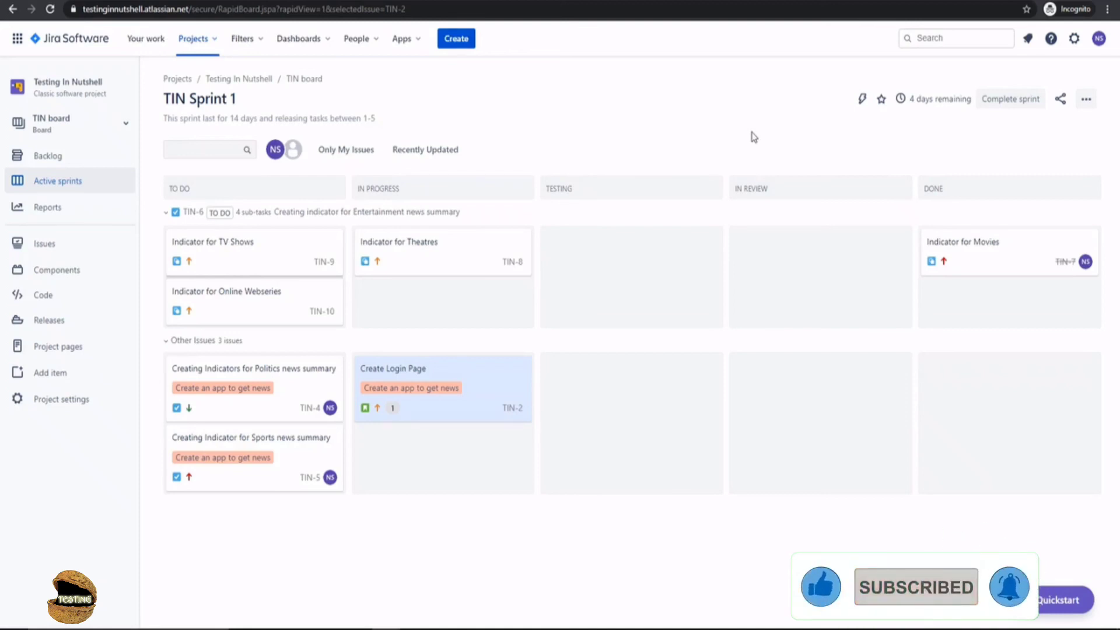